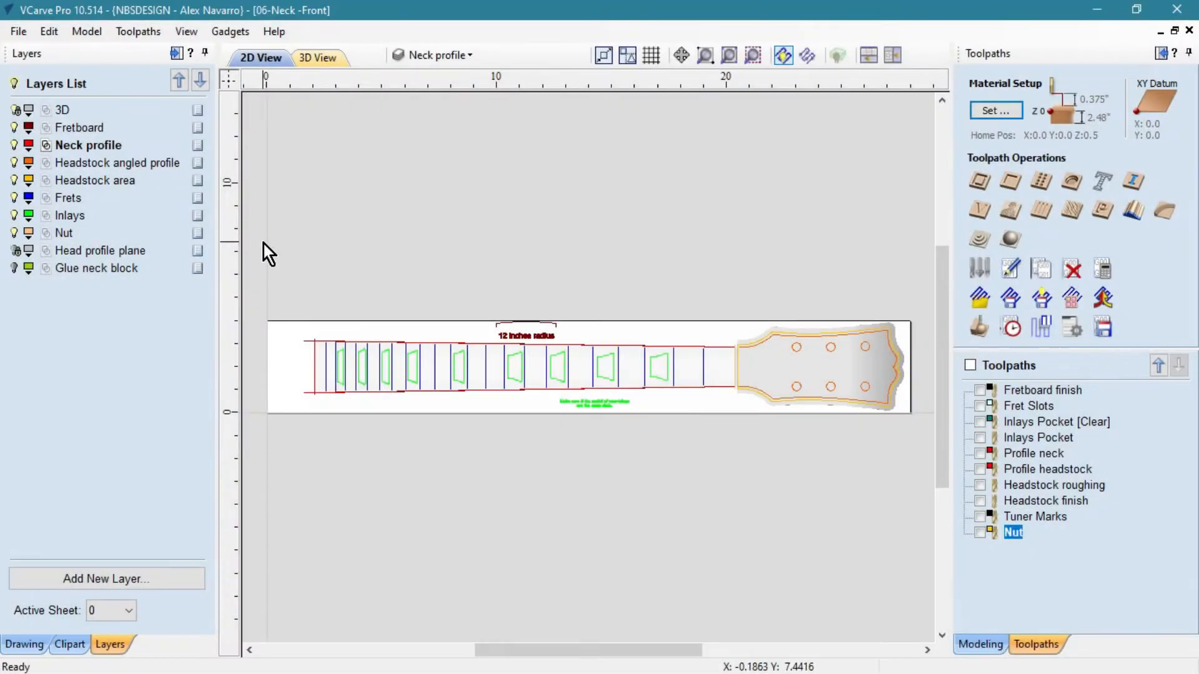
{"action": "mouse_move", "coordinate": [214, 187]}
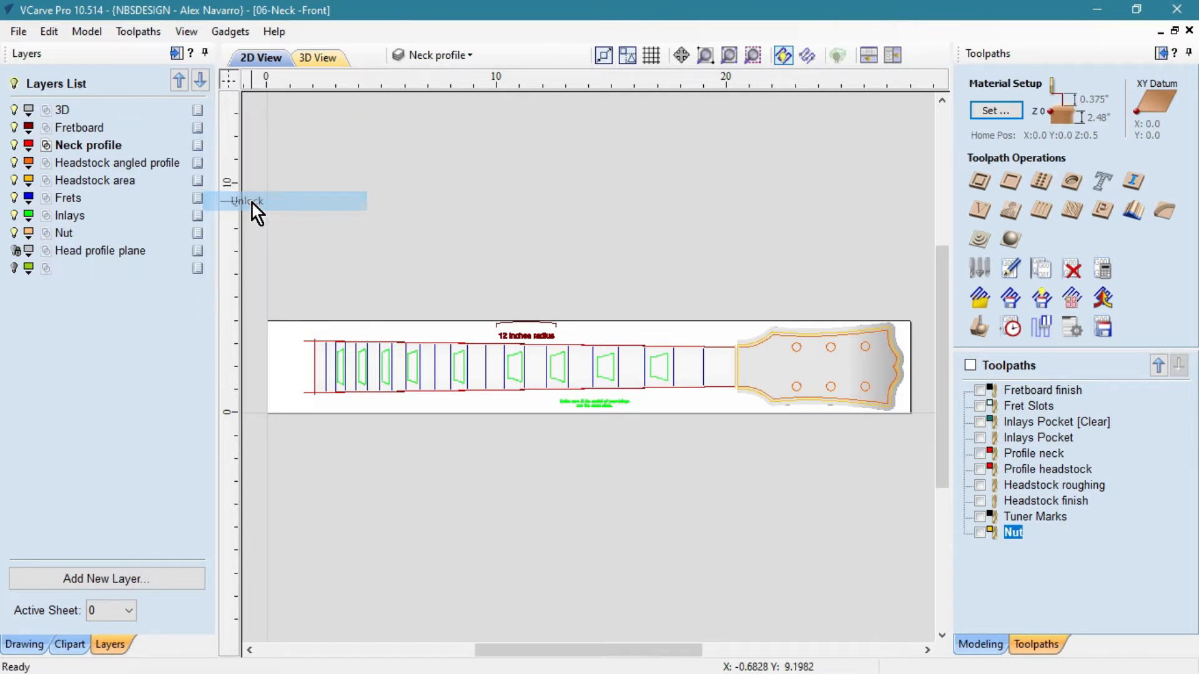
Unlock the Glue neck block layer from the Layers list so its outline can be edited
{"action": "right_click", "coordinate": [96, 267]}
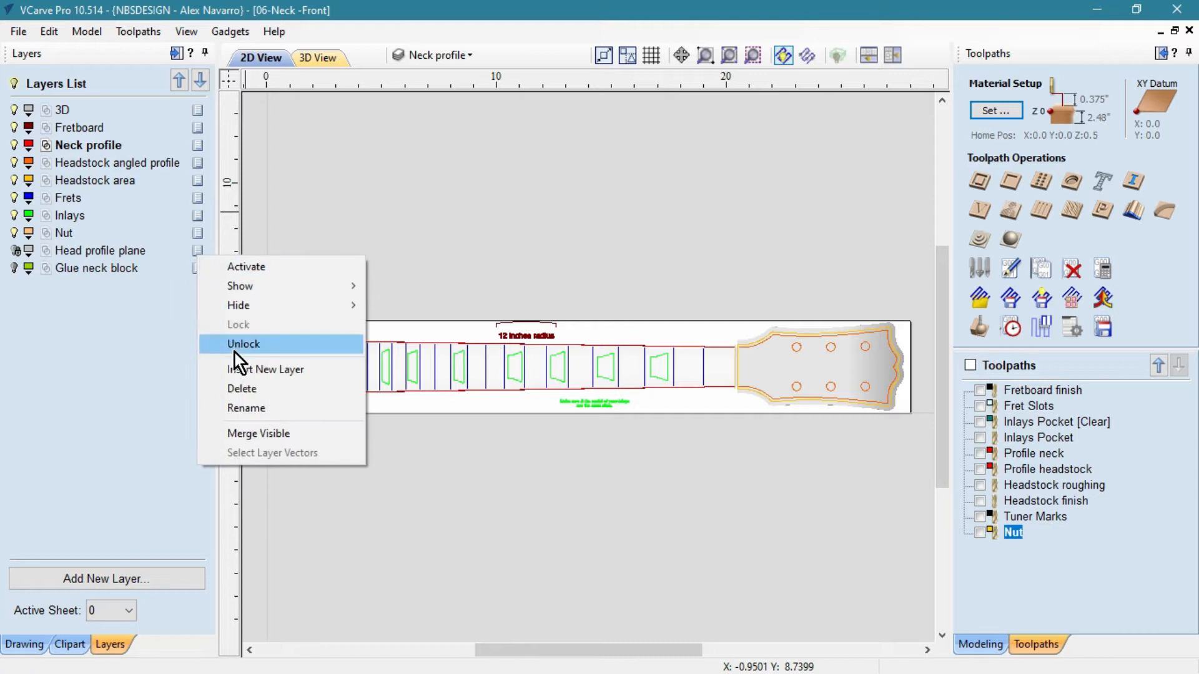
{"action": "left_click", "coordinate": [243, 344]}
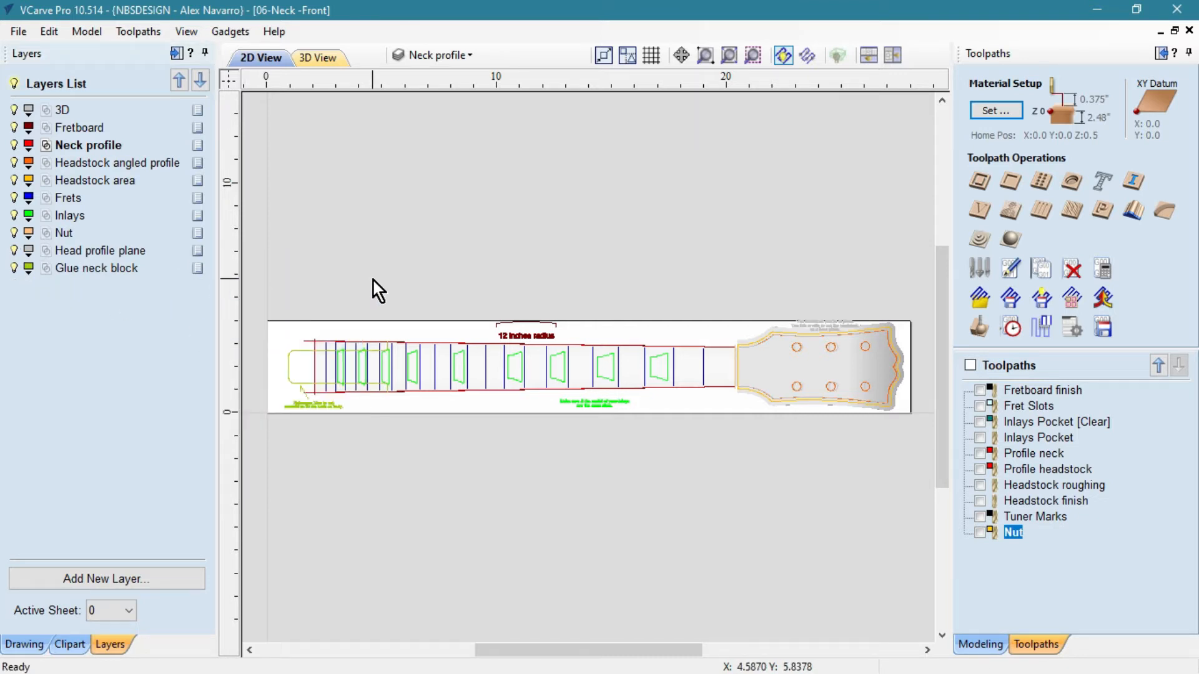
{"action": "scroll", "scroll_direction": "down", "scroll_amount": 3}
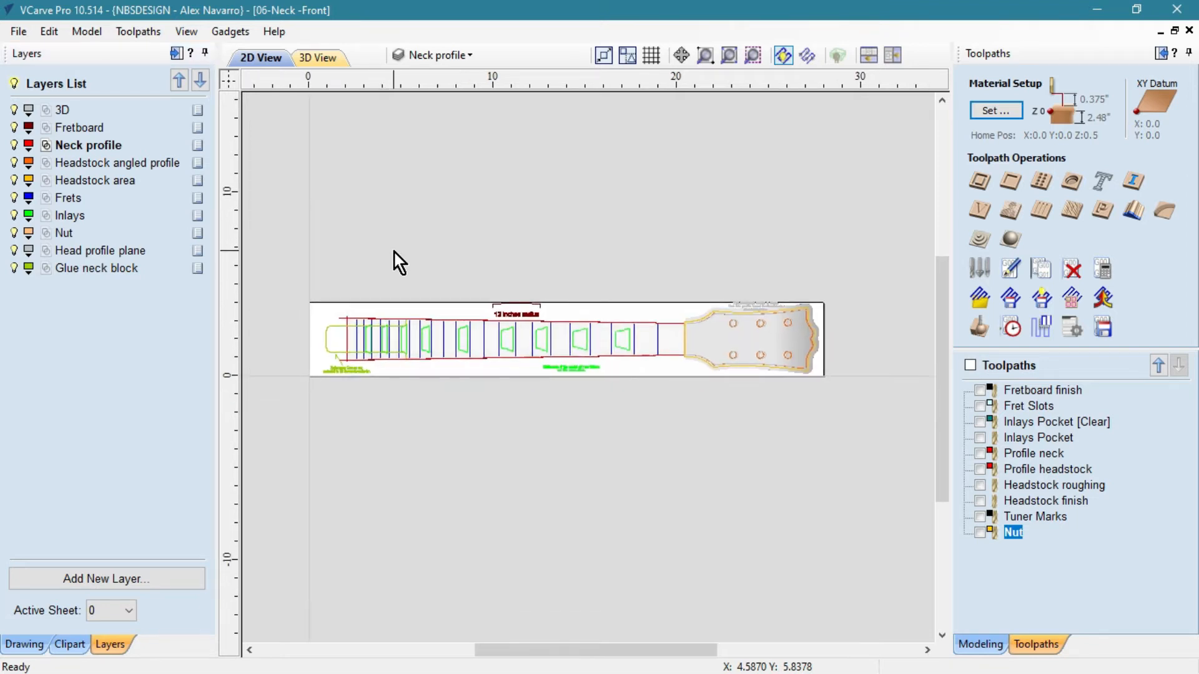
Draw a long horizontal polyline above the guitar neck design
{"action": "left_click", "coordinate": [23, 645]}
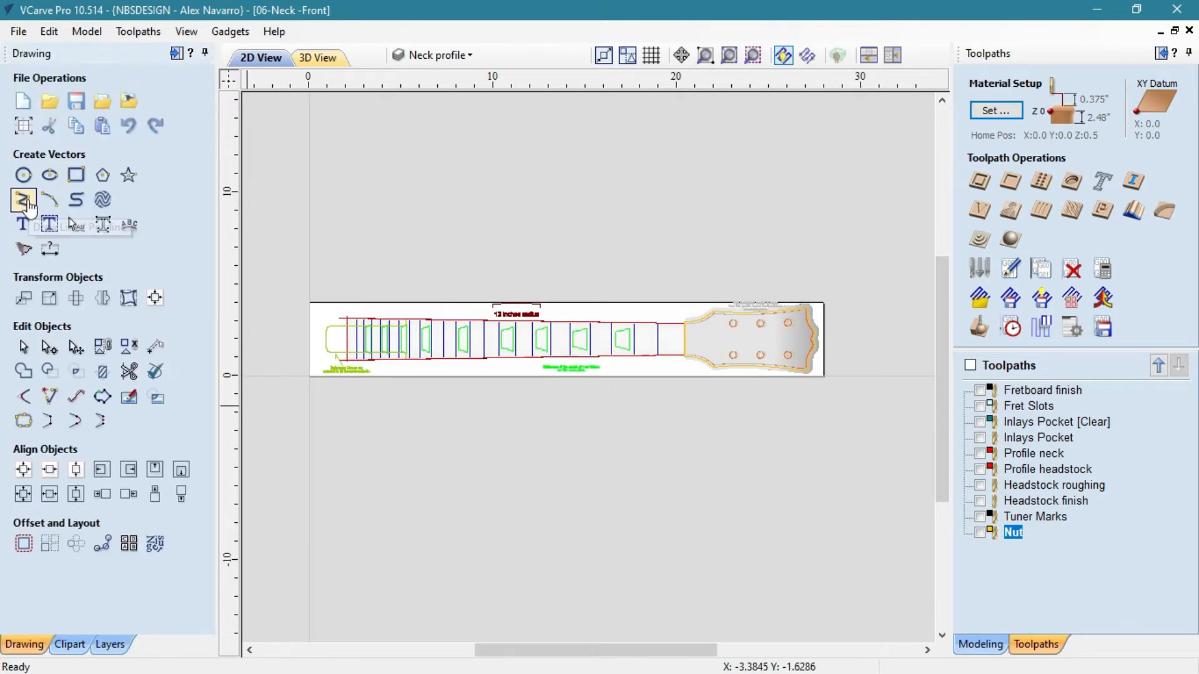
{"action": "left_click", "coordinate": [23, 199]}
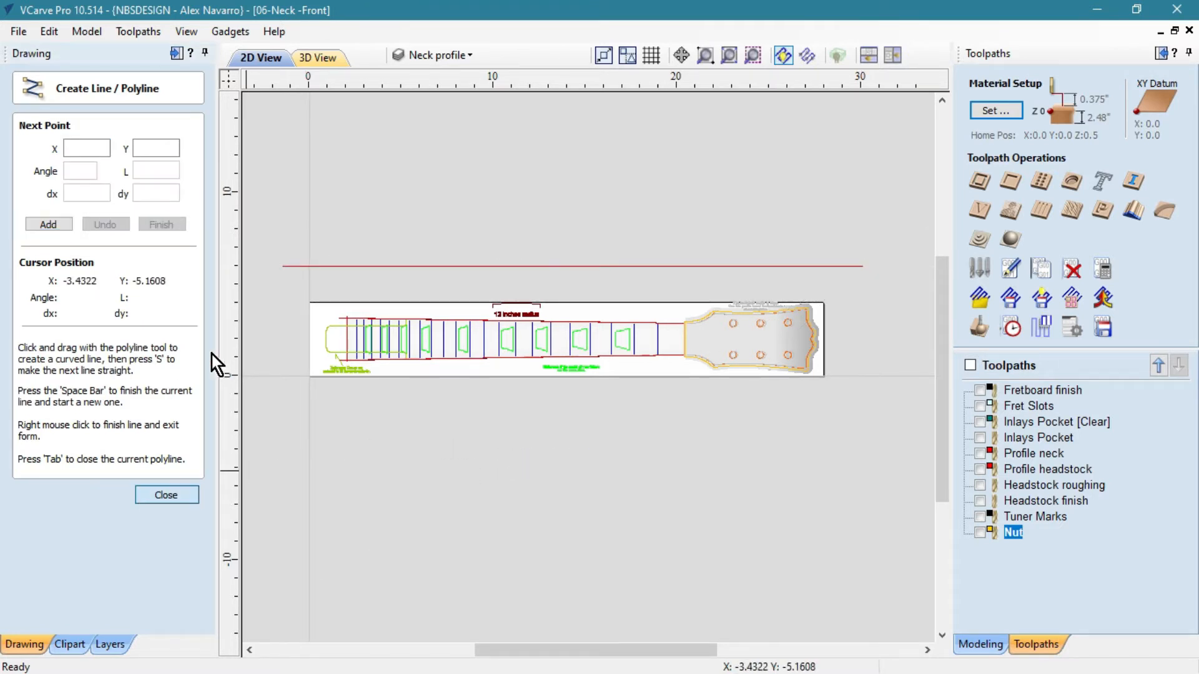
{"action": "left_click", "coordinate": [166, 494]}
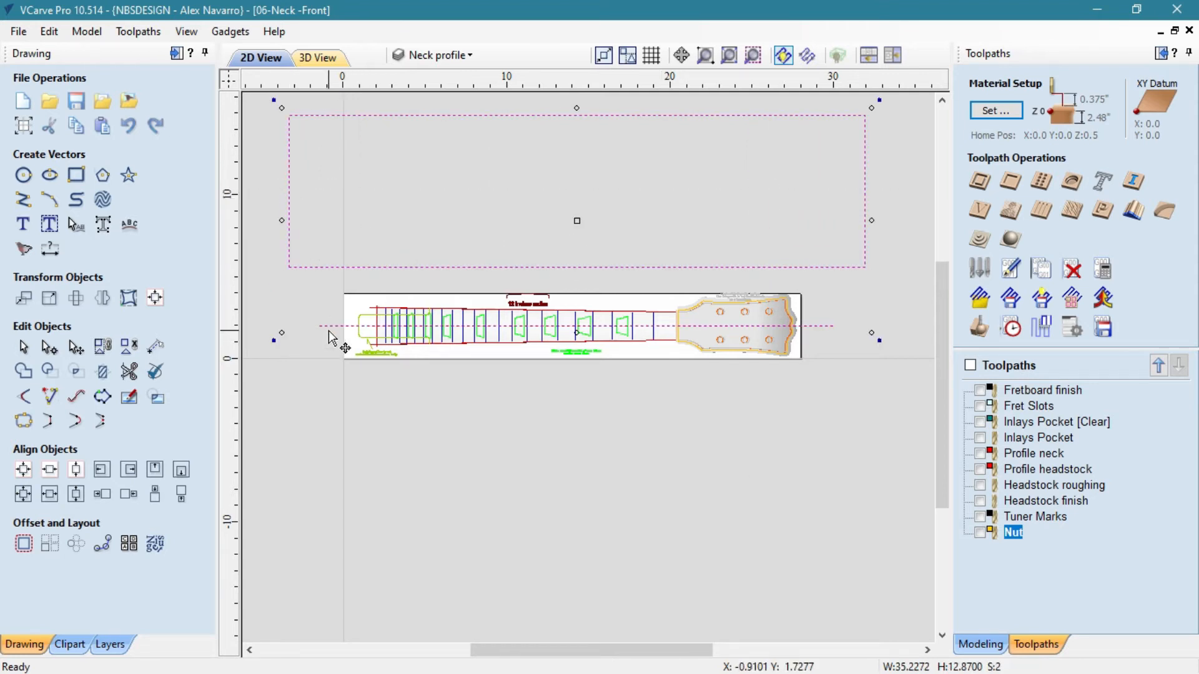
{"action": "mouse_move", "coordinate": [49, 494]}
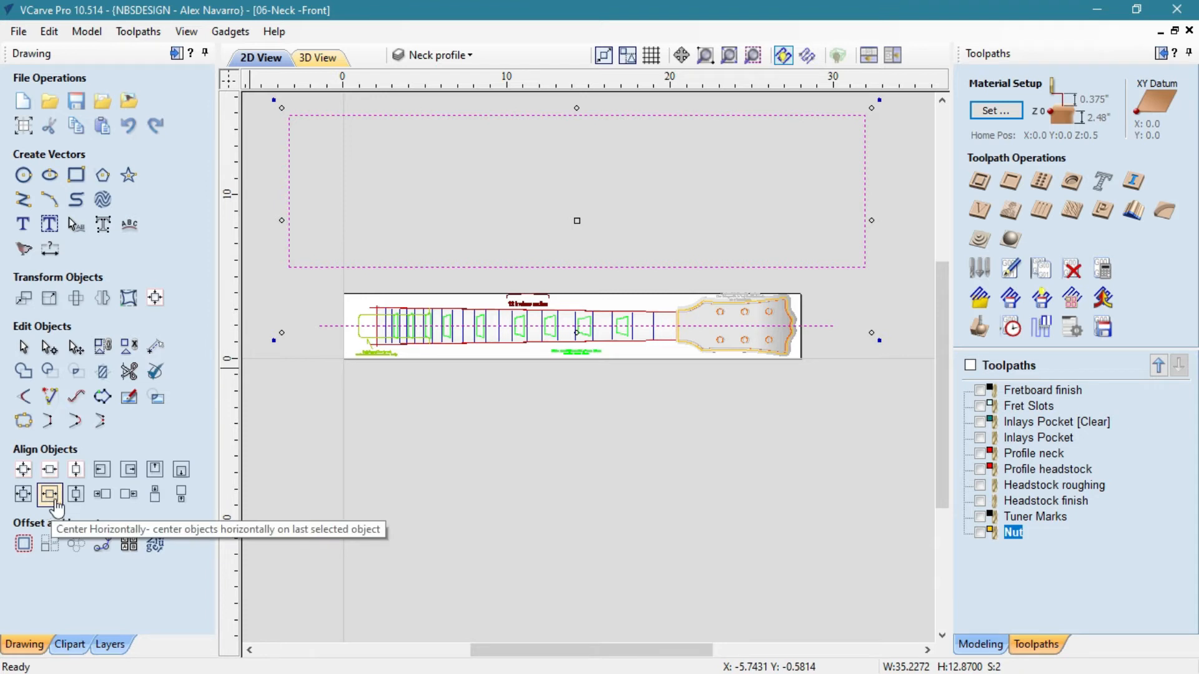
Center the neck horizontally on the line and resize the job to 4 by 28 inches
{"action": "left_click", "coordinate": [49, 495]}
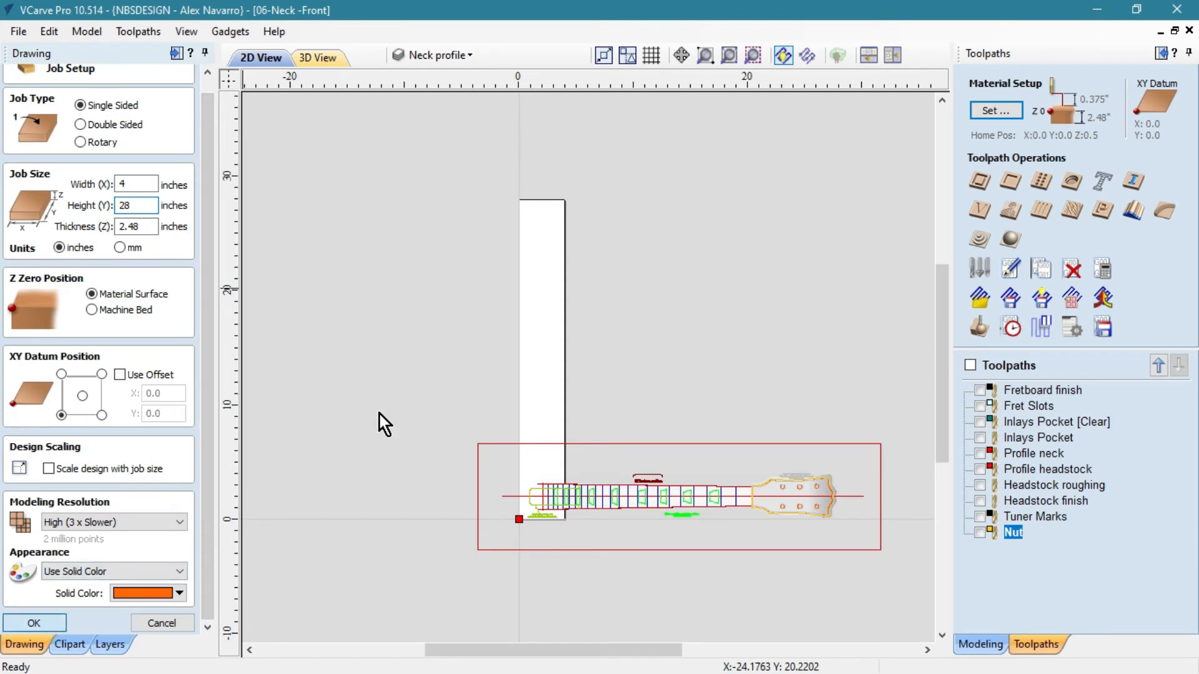
{"action": "left_click", "coordinate": [34, 622]}
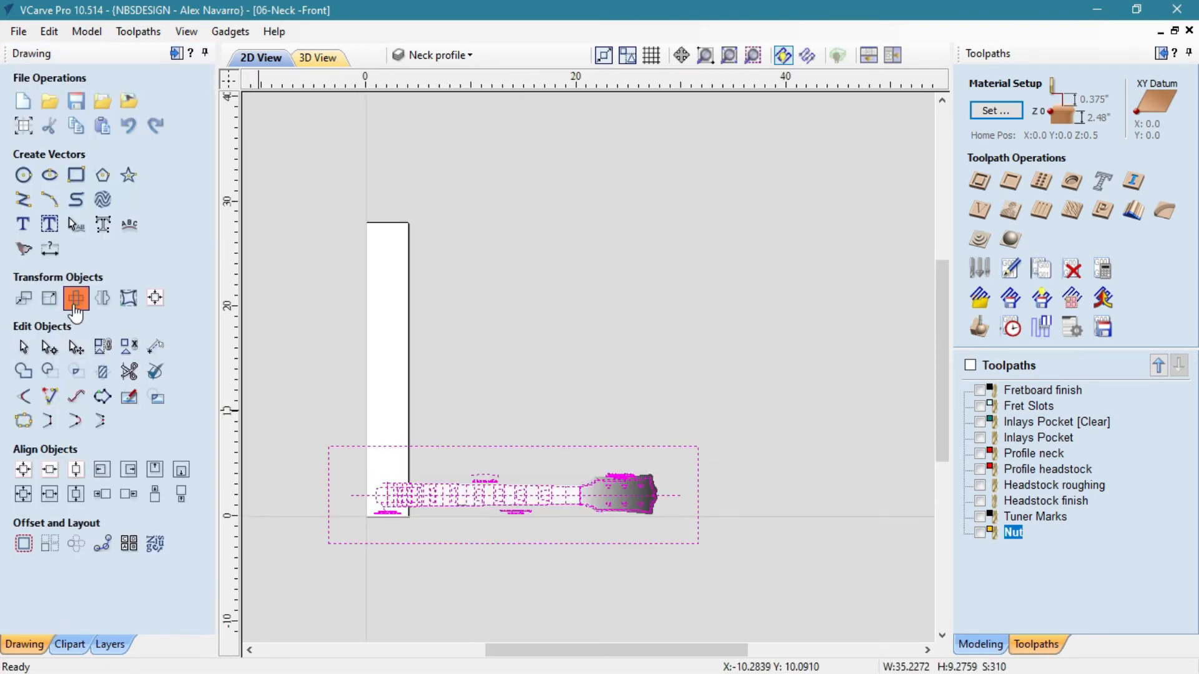
Rotate the whole neck design 90° relative so it stands vertical
{"action": "left_click", "coordinate": [76, 297]}
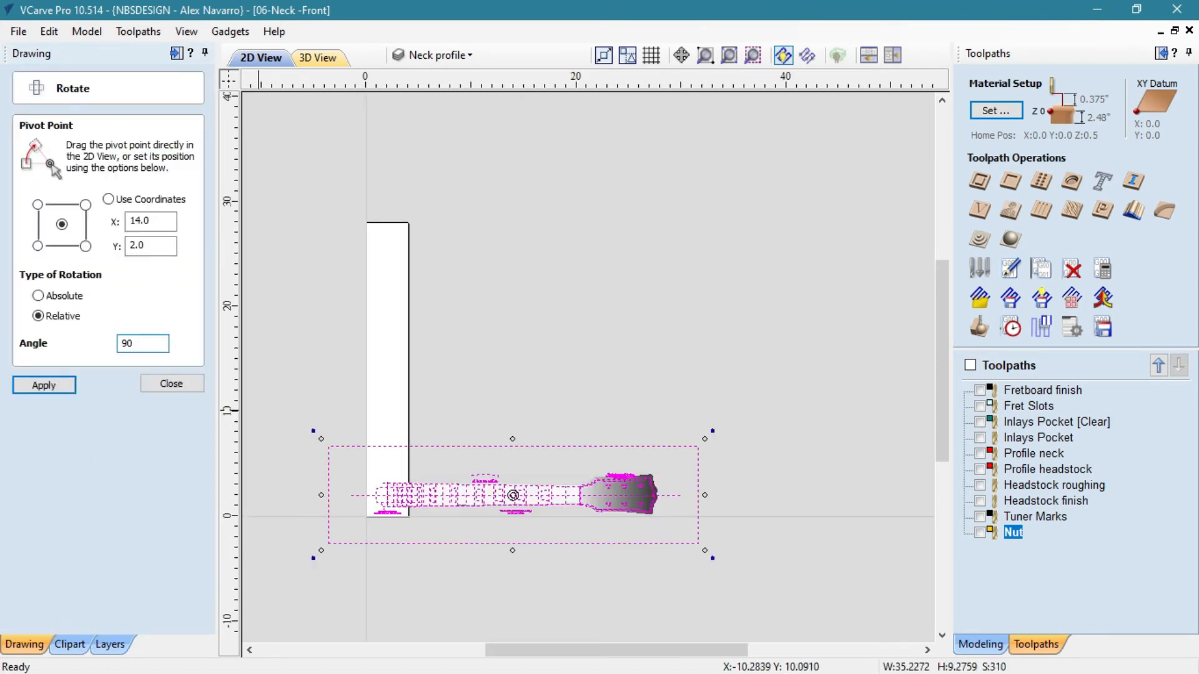
{"action": "left_click", "coordinate": [44, 384]}
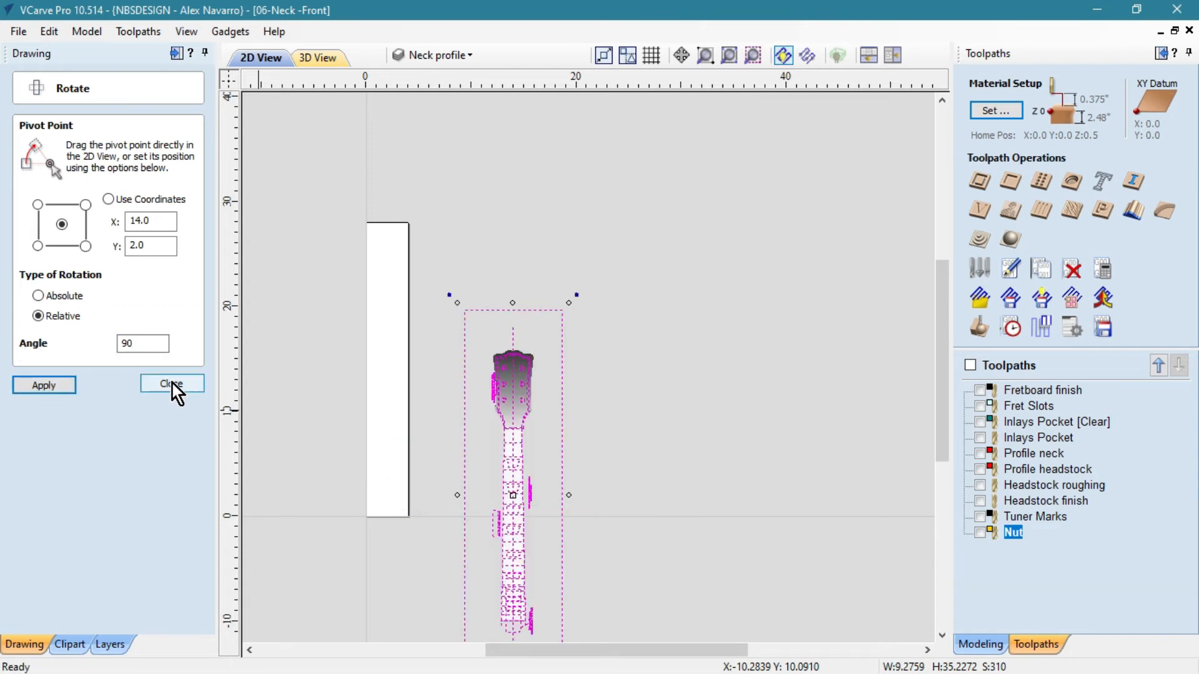
{"action": "left_click", "coordinate": [171, 386]}
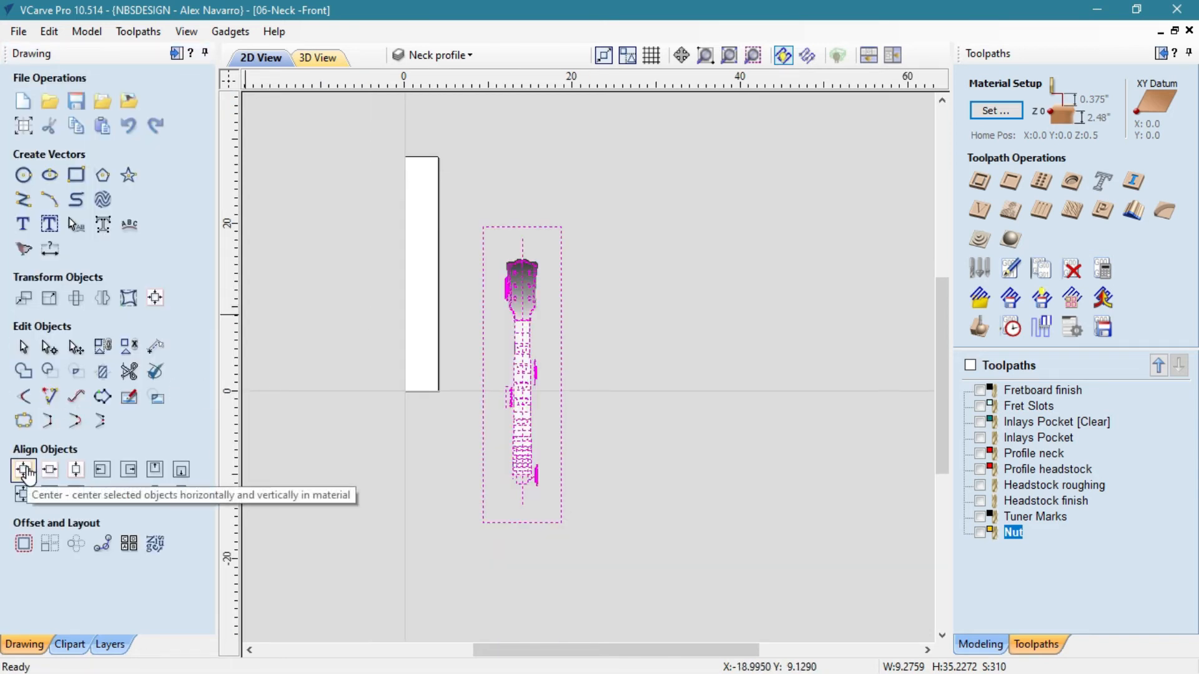
Center the upright neck in the material and recalculate all toolpaths for the new layout
{"action": "left_click", "coordinate": [22, 469]}
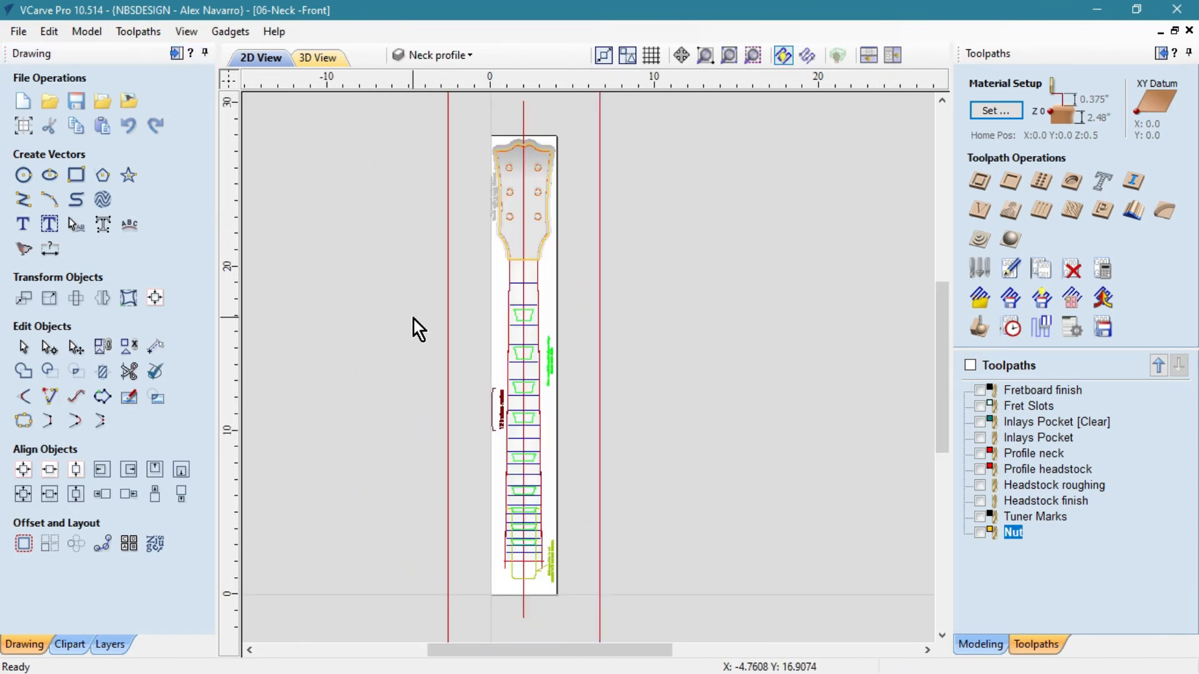
{"action": "left_click", "coordinate": [979, 390]}
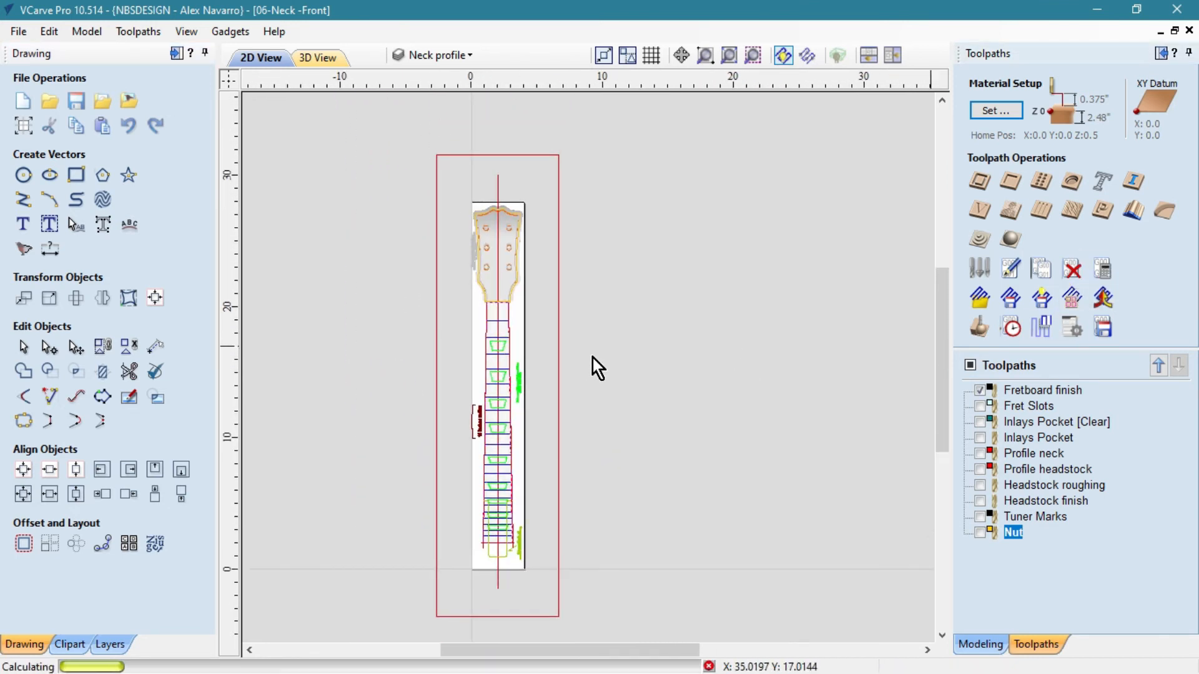
{"action": "left_click", "coordinate": [980, 406]}
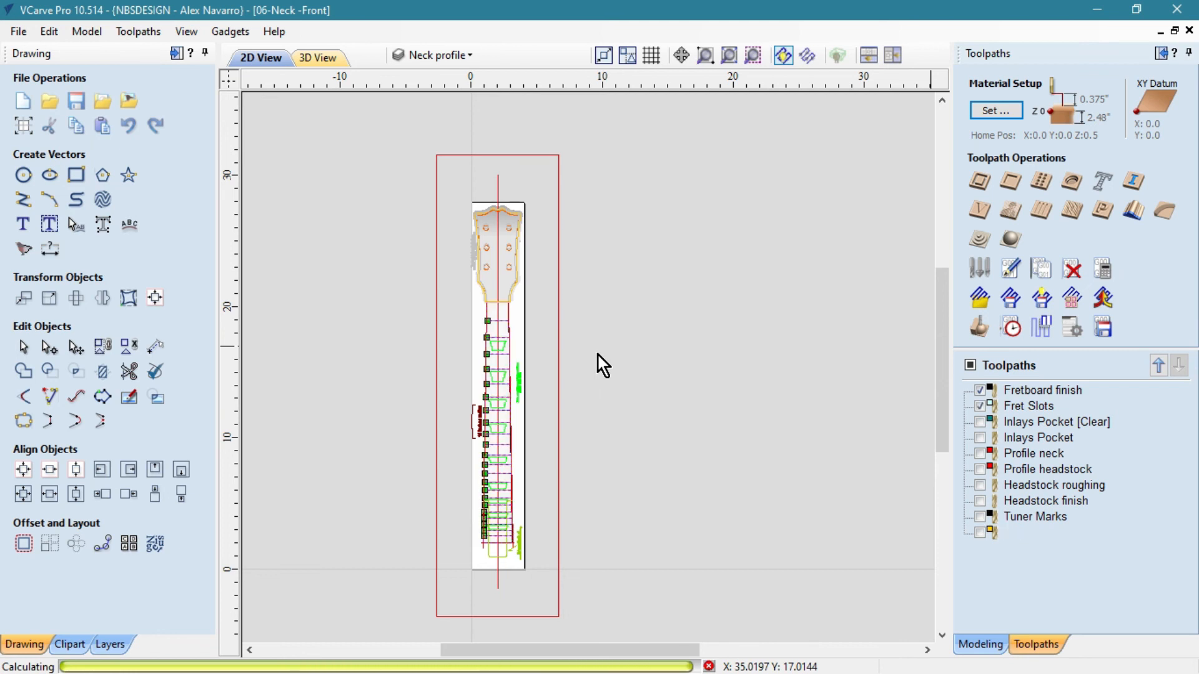